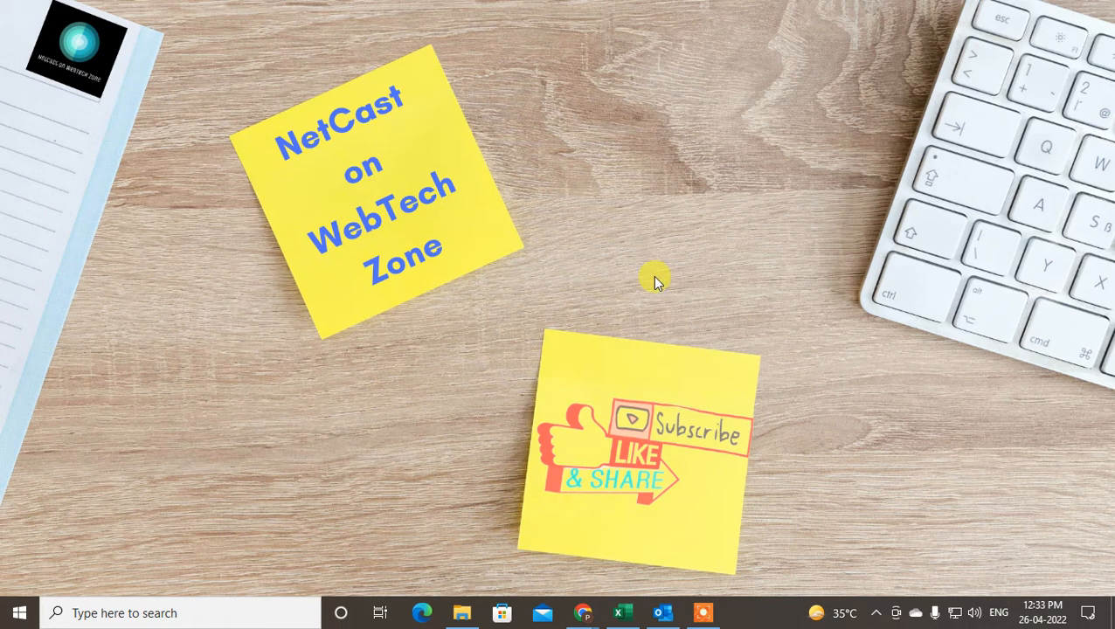
mouse_move(699, 104)
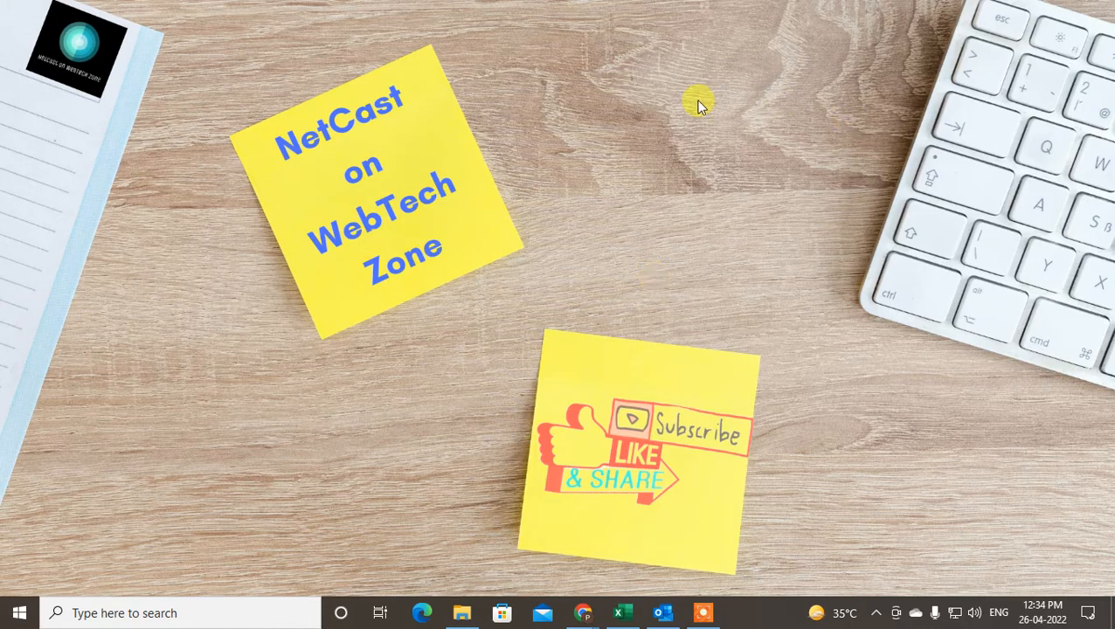
mouse_move(677, 153)
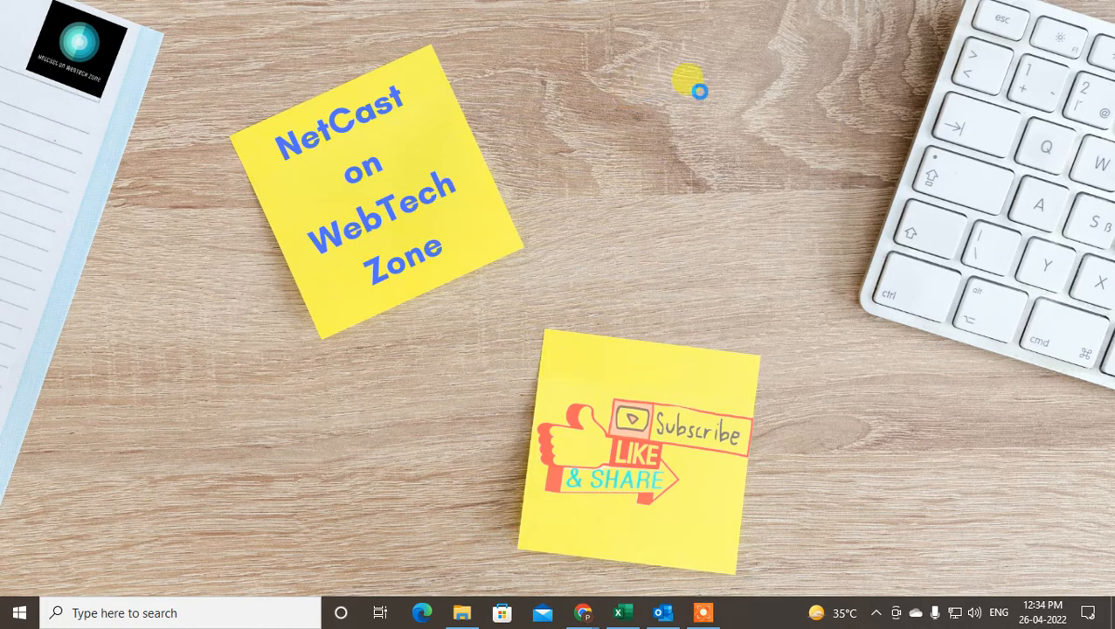
Refresh the desktop, launch Outlook, and start a new blank appointment
right_click(697, 85)
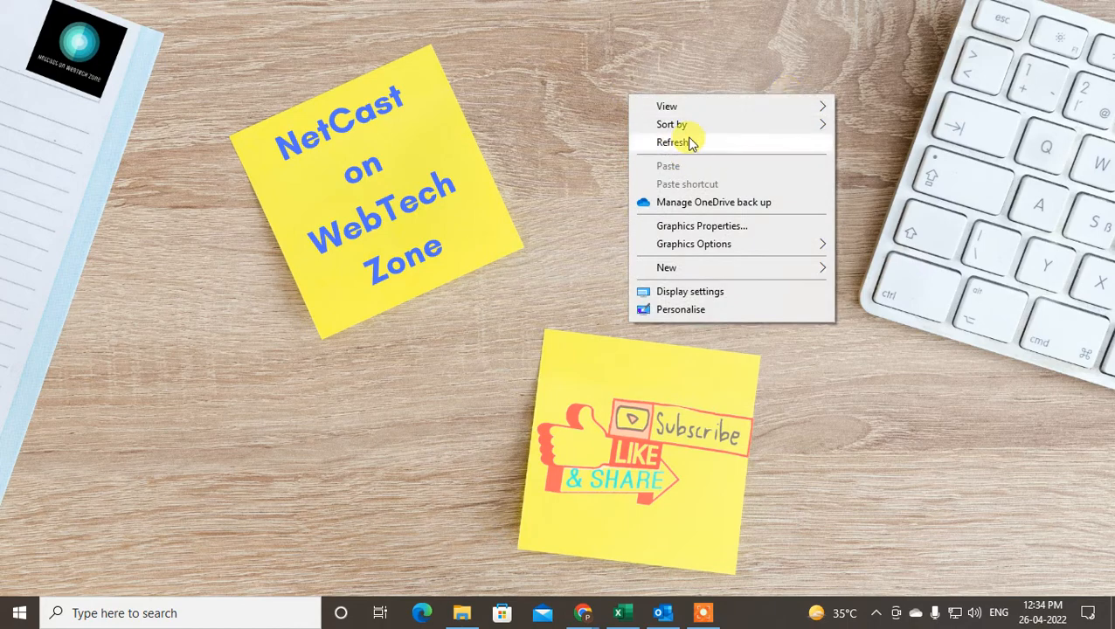
click(677, 142)
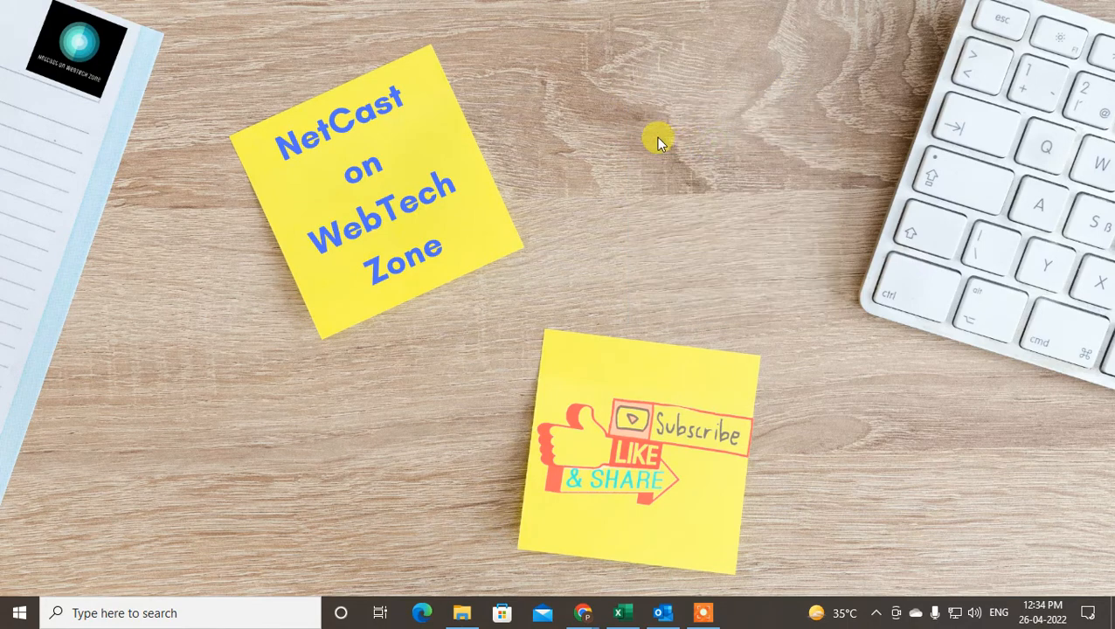
right_click(658, 142)
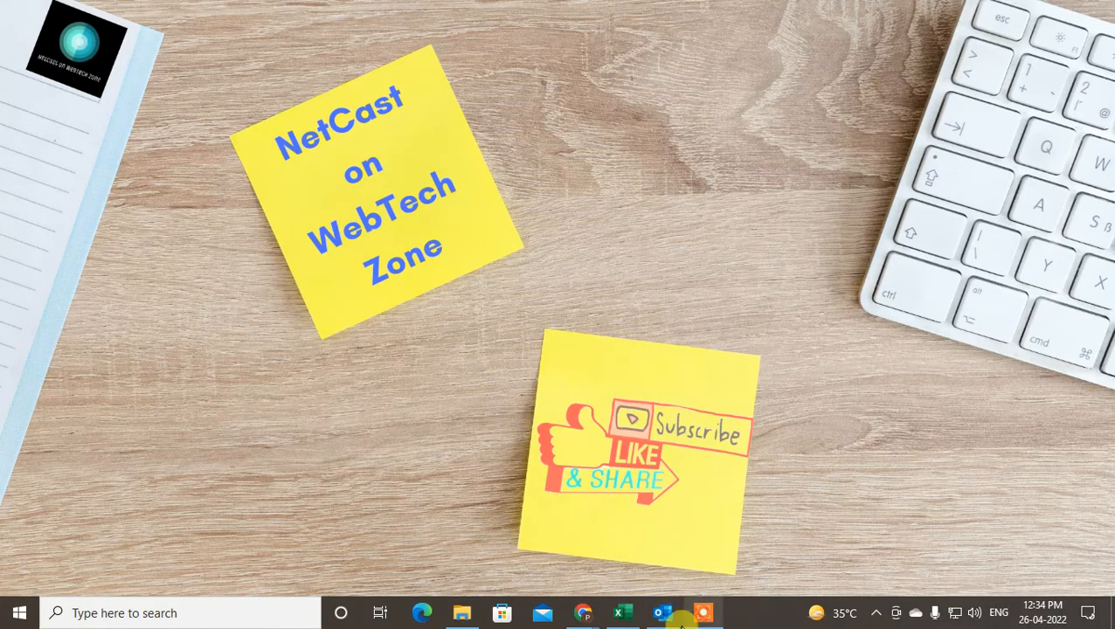
click(662, 614)
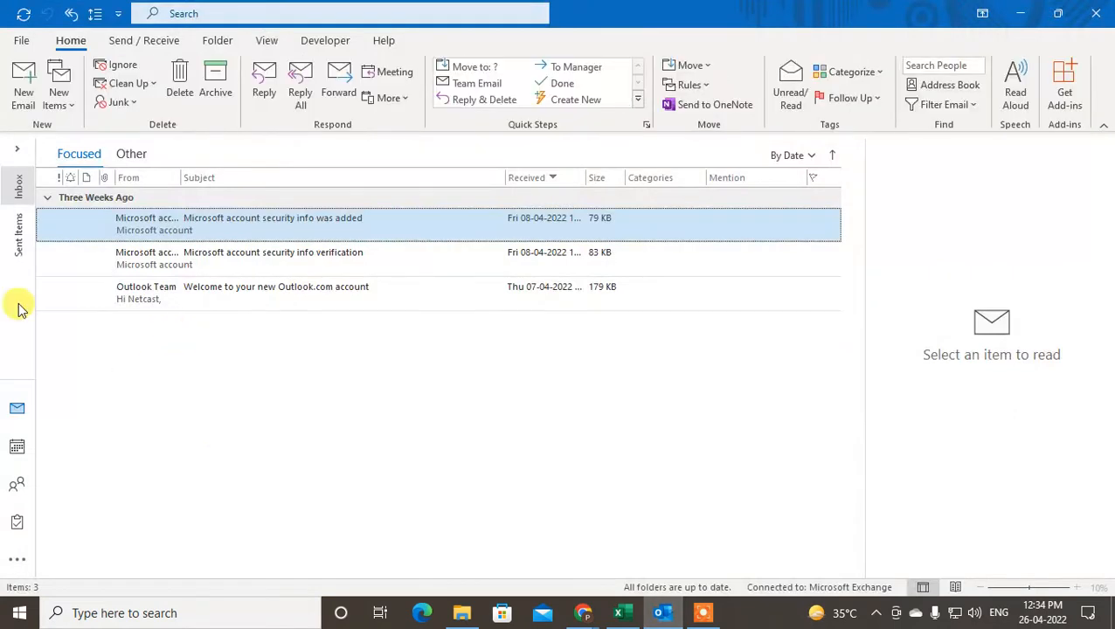
mouse_move(45, 543)
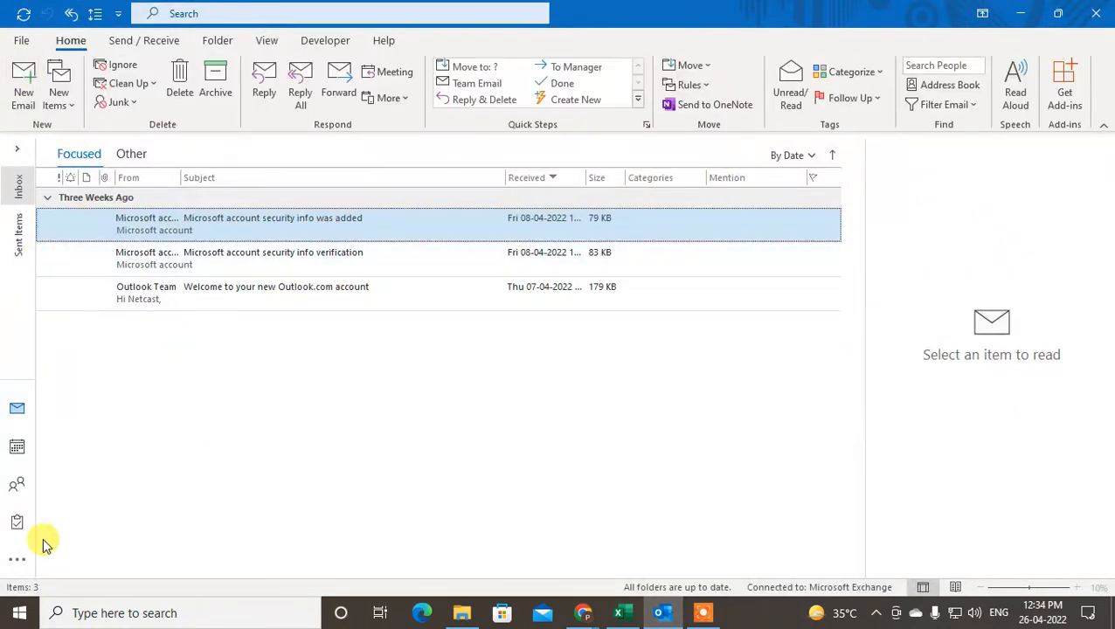
mouse_move(902, 399)
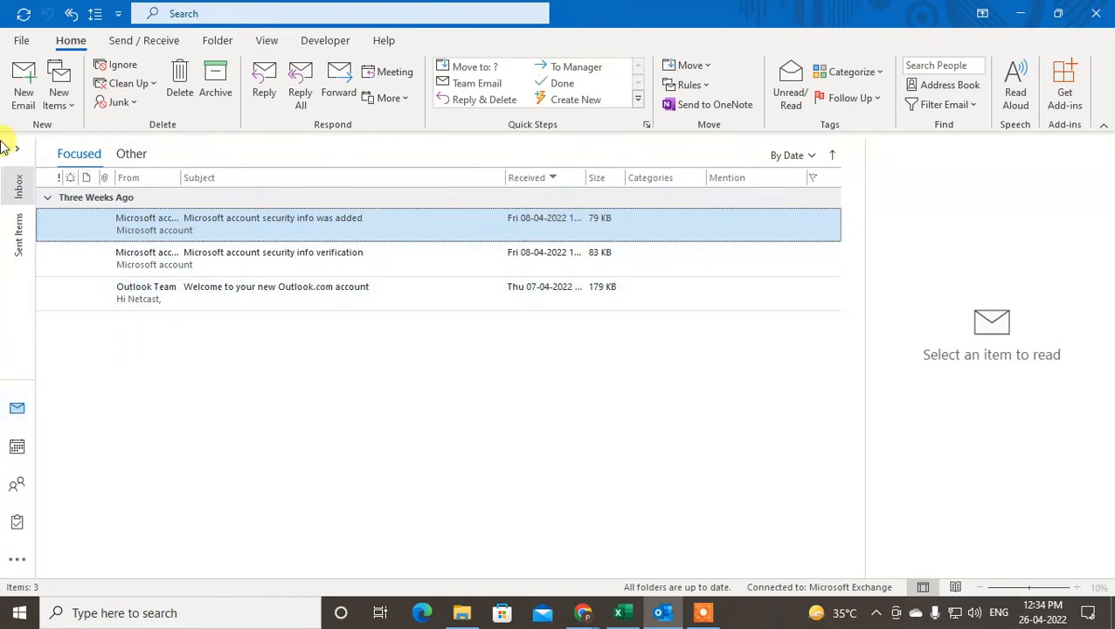
click(56, 84)
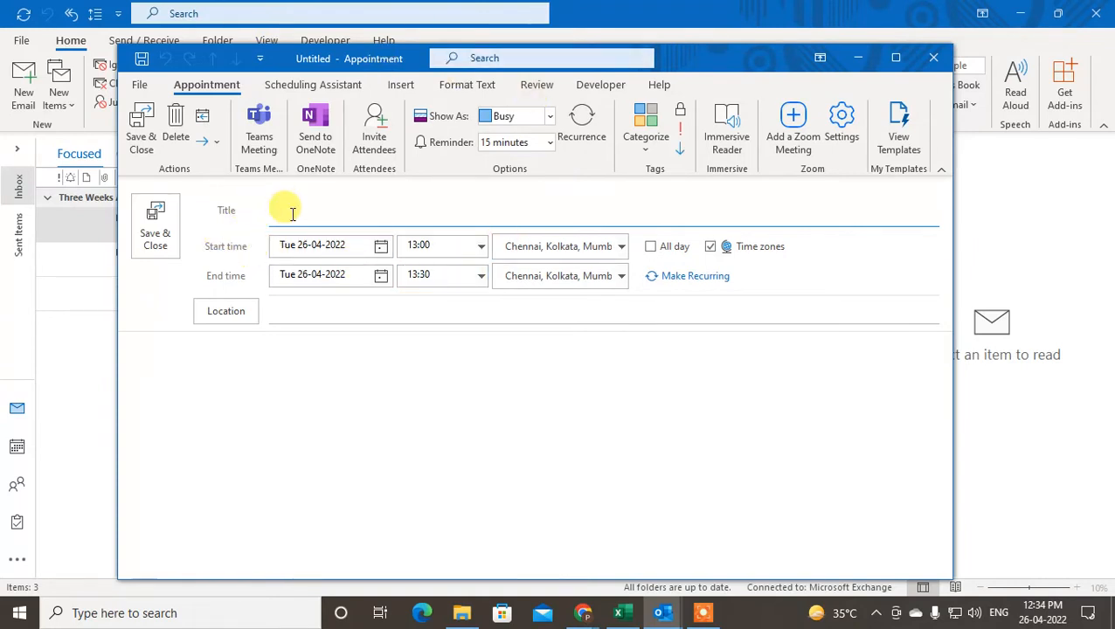
Title the appointment 'netcast meetings appoint' and set its start to 27 April 2022, 13:00
text(netd)
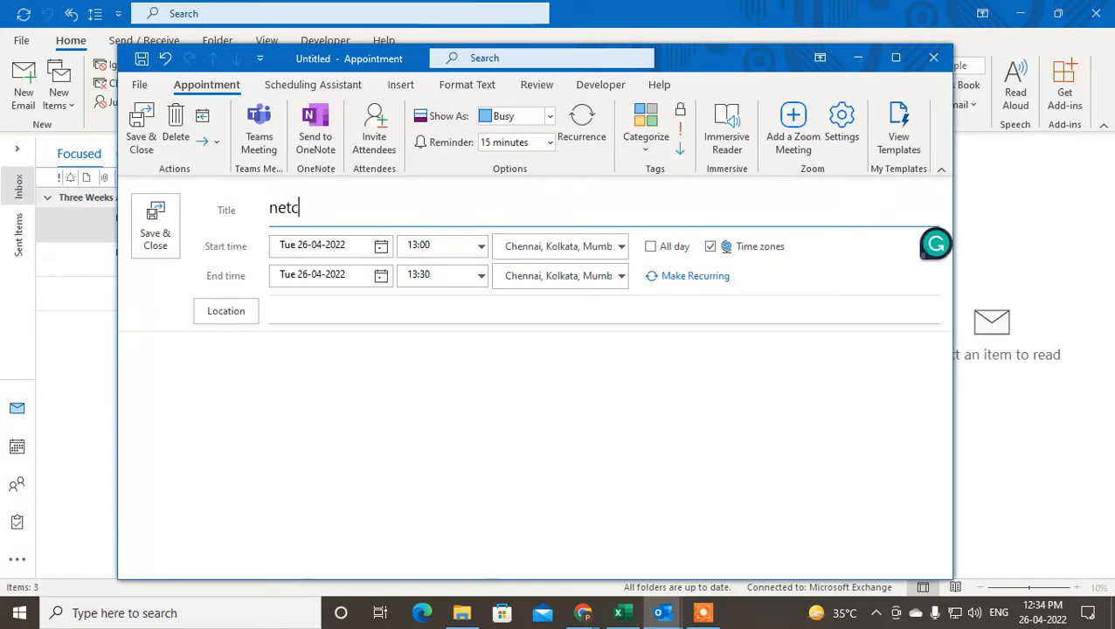
text(ast meetings appoint)
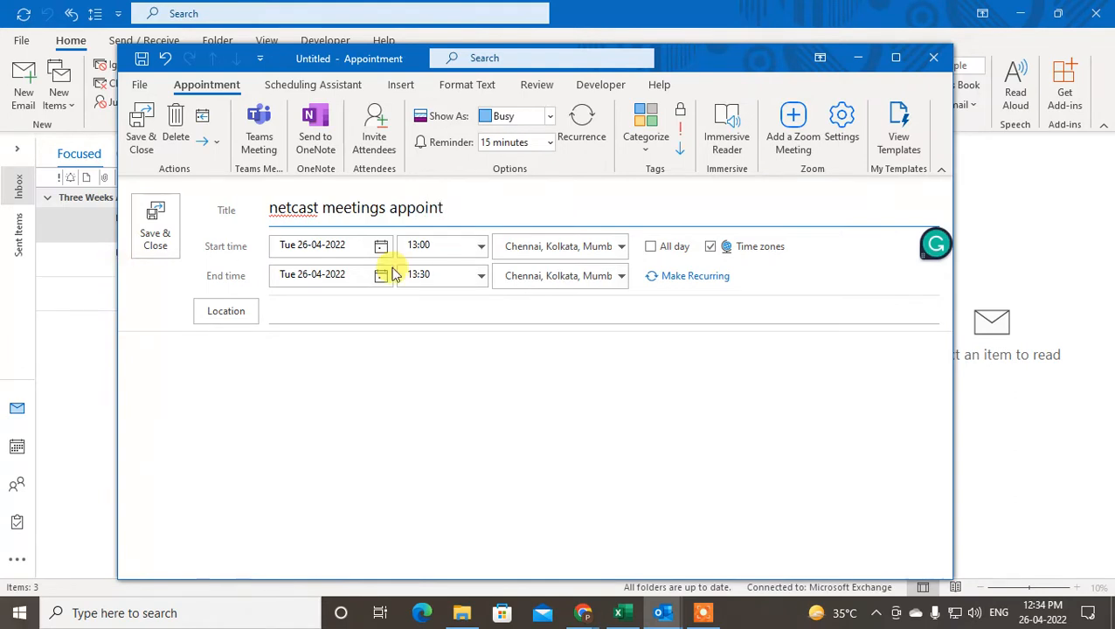
click(382, 245)
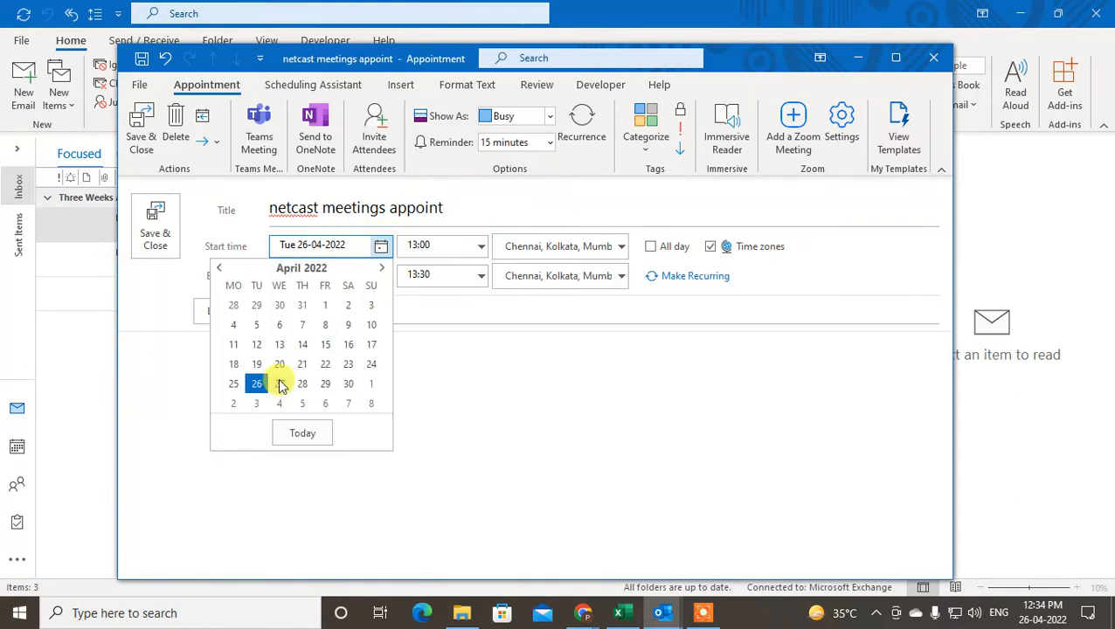
click(279, 384)
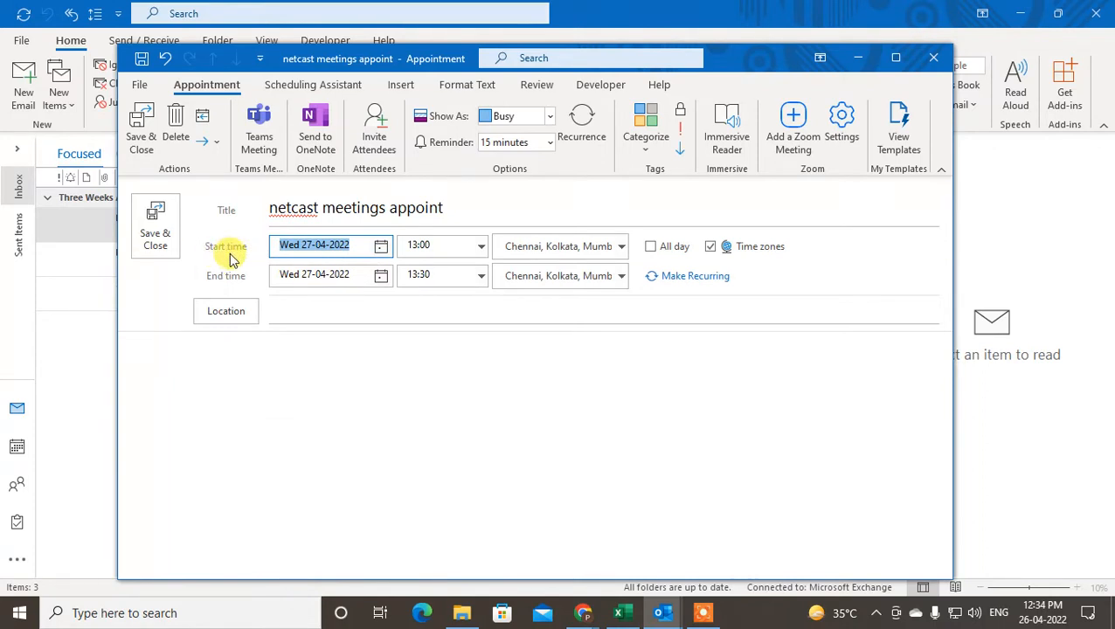
click(432, 246)
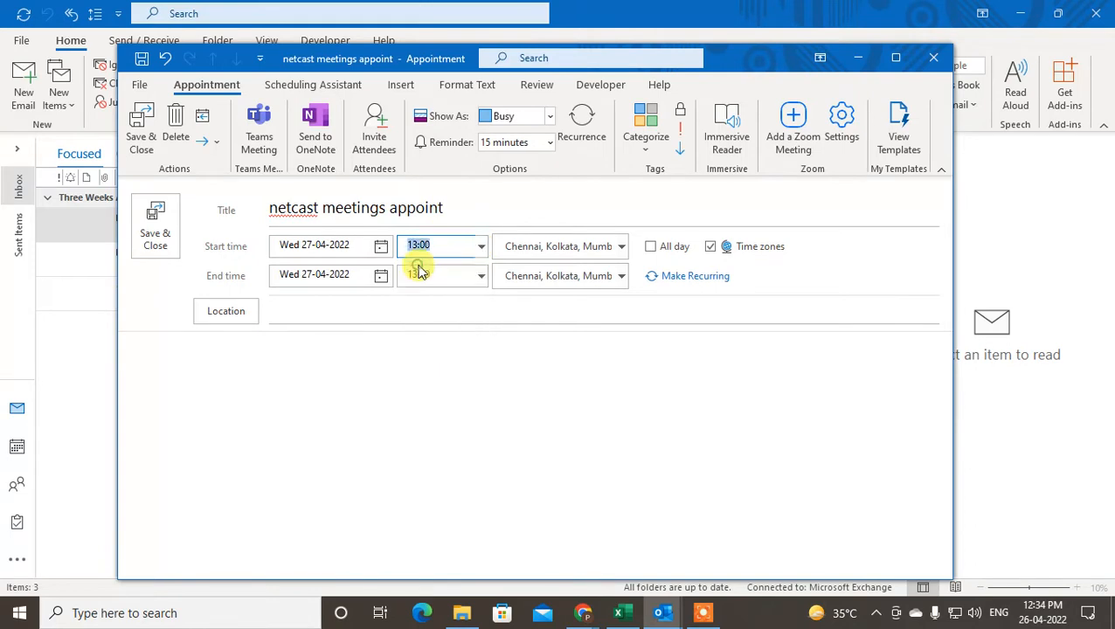
click(429, 275)
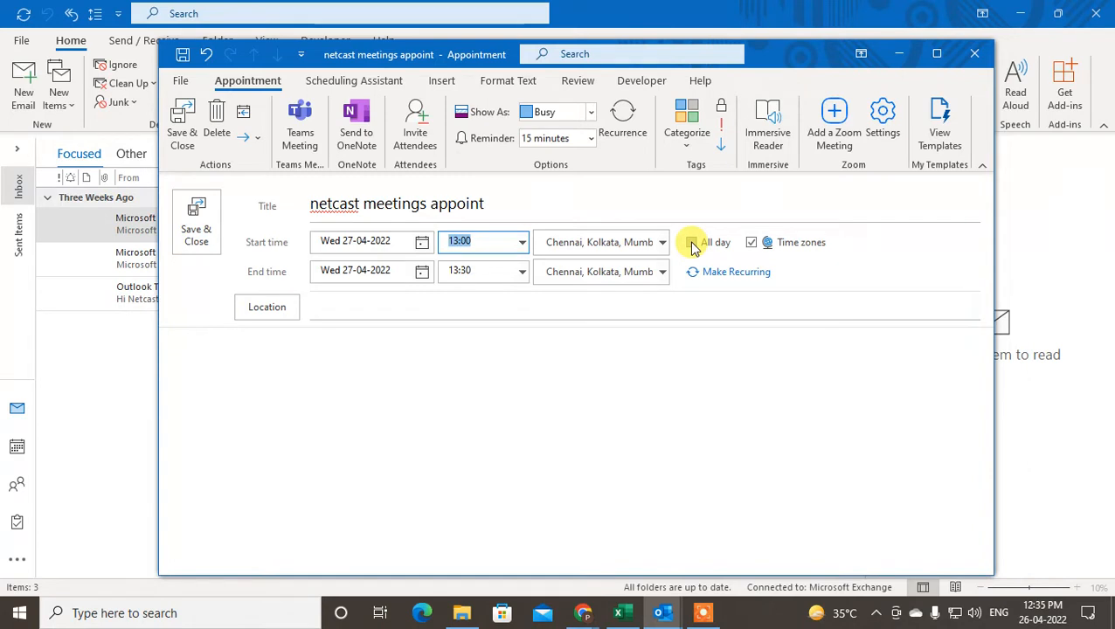
click(691, 243)
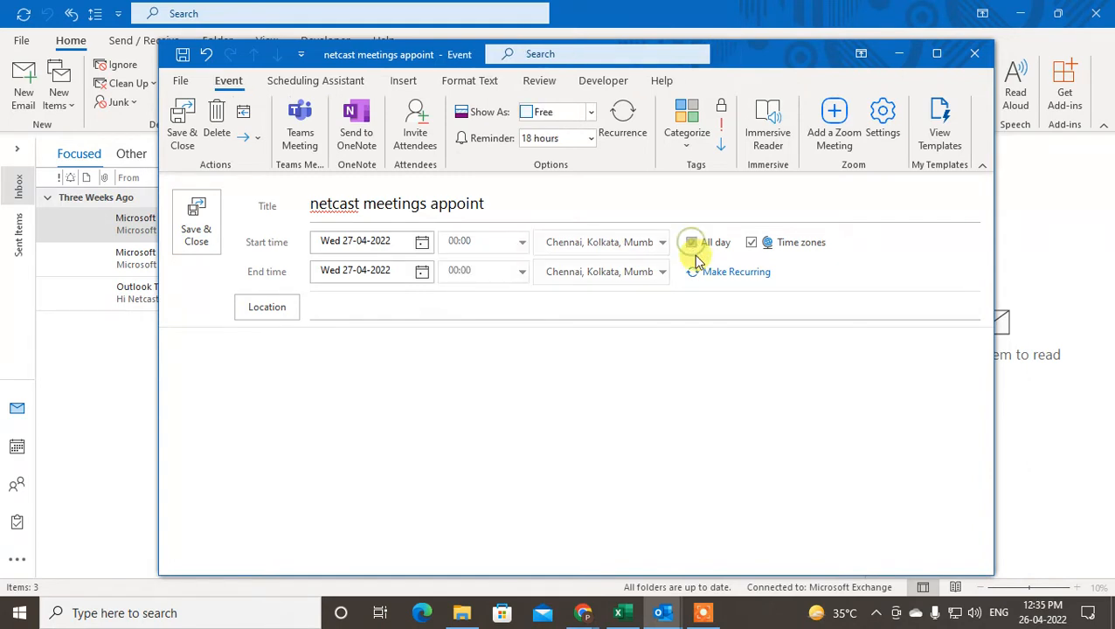
click(691, 242)
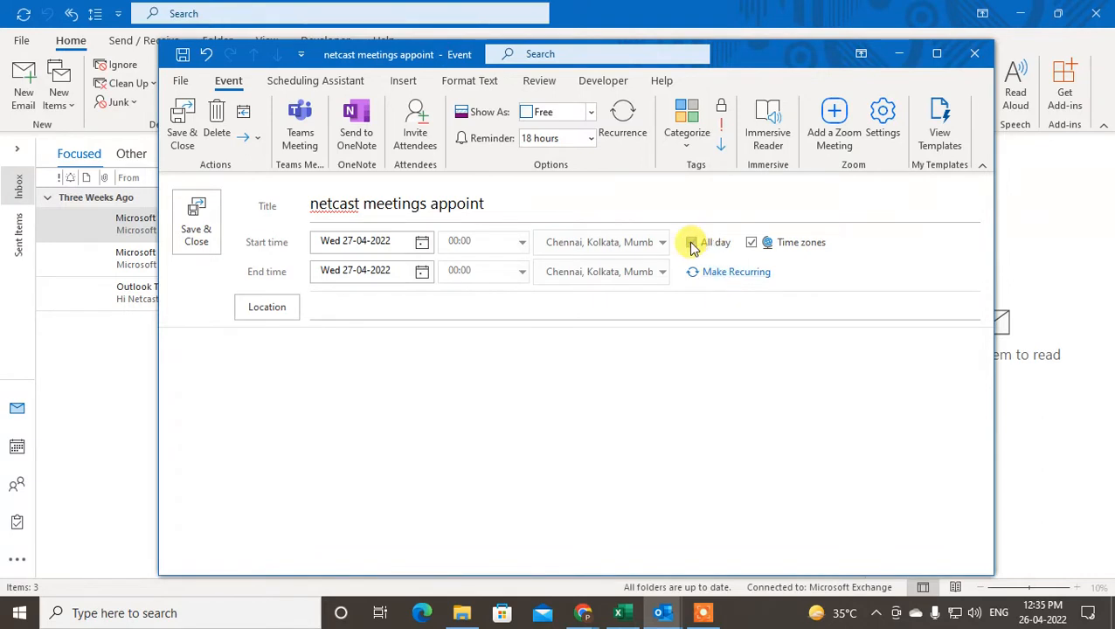
click(690, 242)
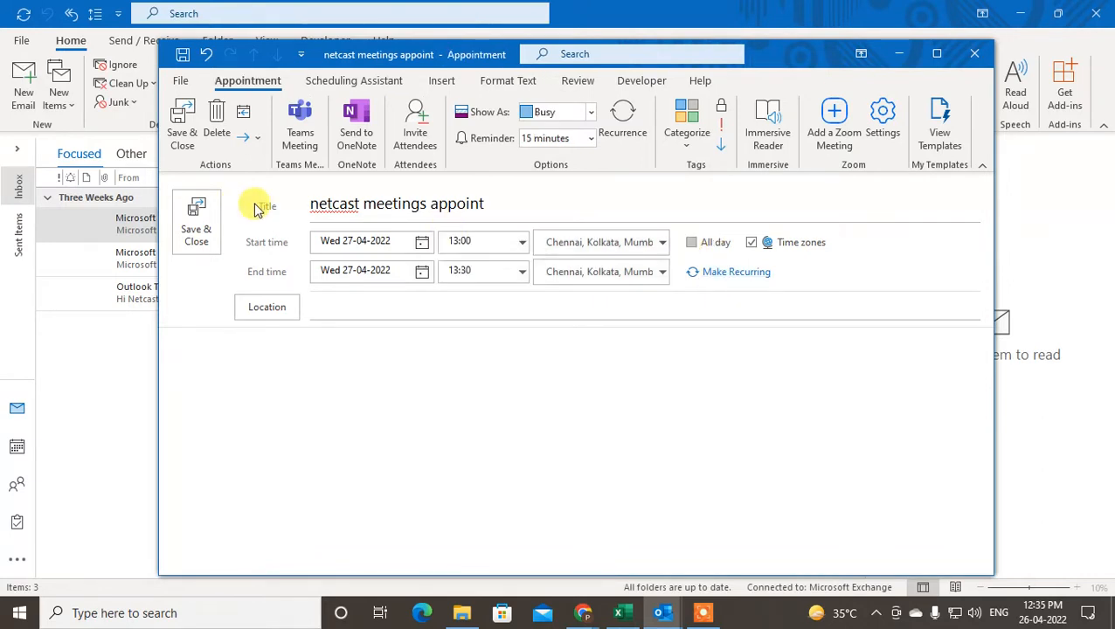
mouse_move(414, 122)
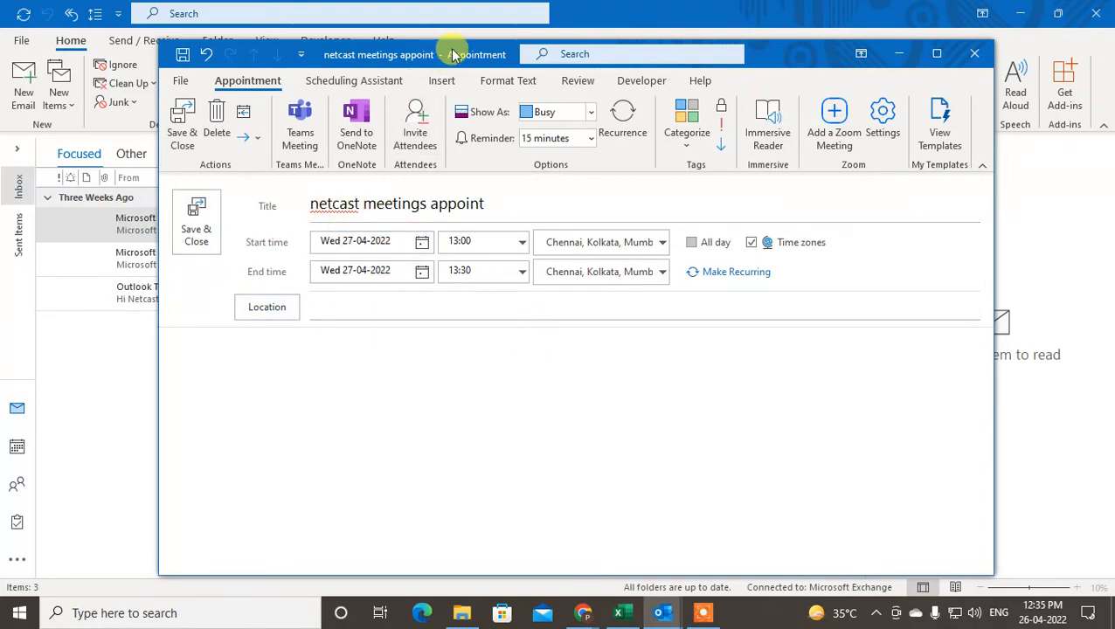
mouse_move(776, 60)
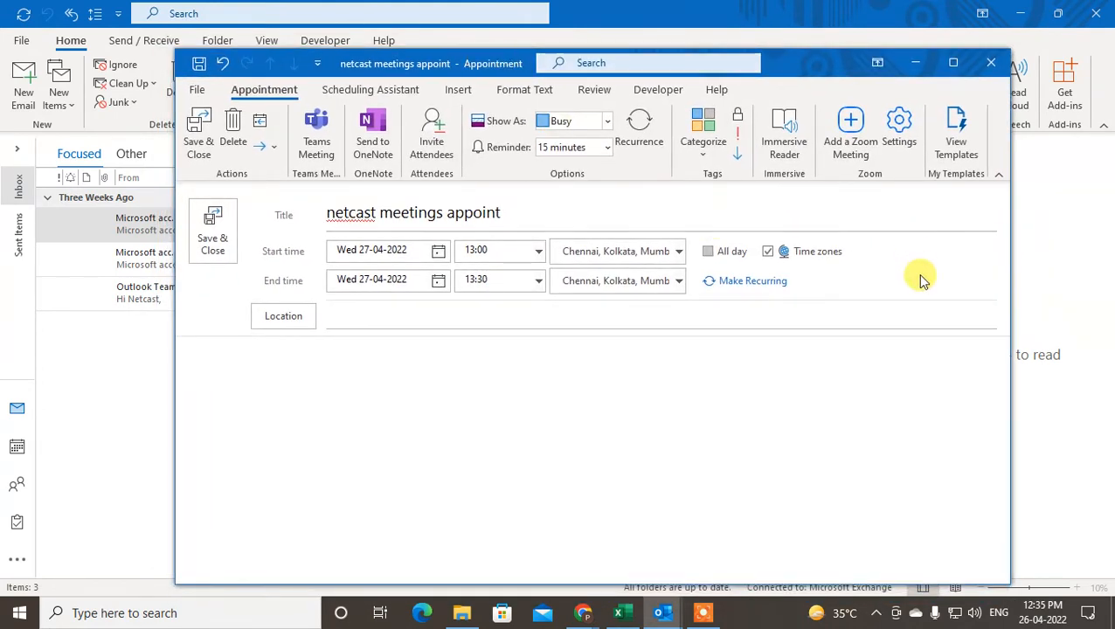
mouse_move(791, 68)
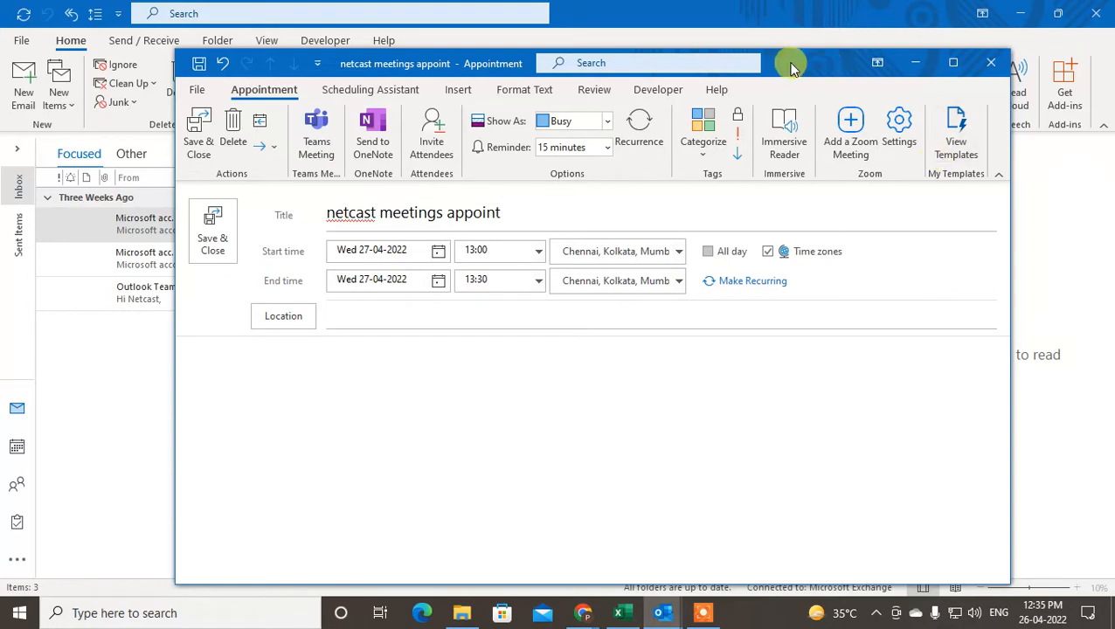
mouse_move(431, 132)
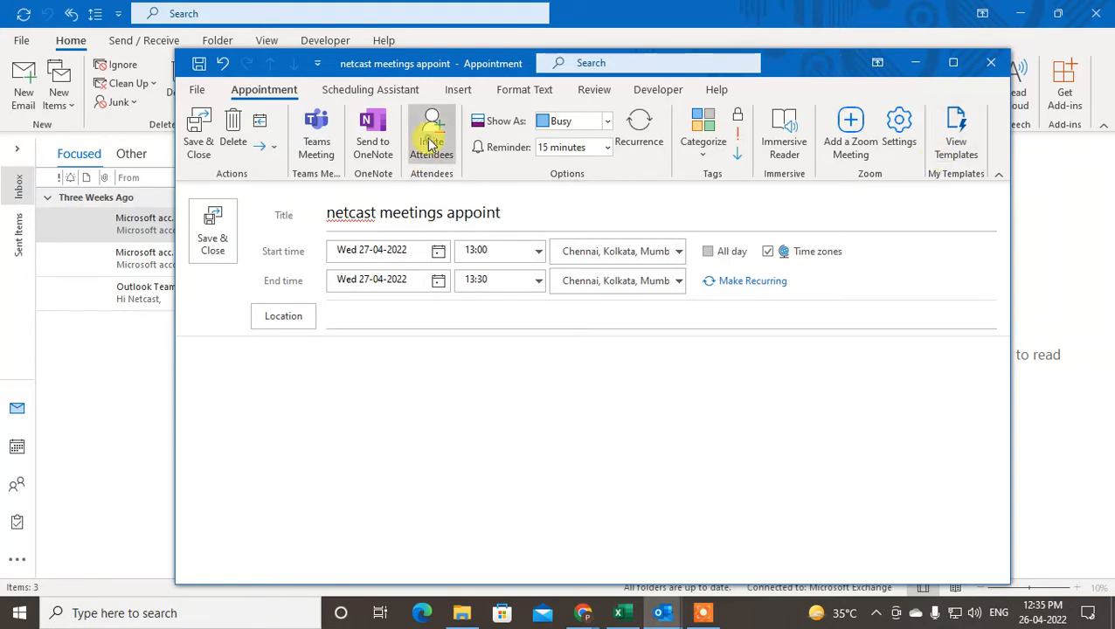
click(430, 131)
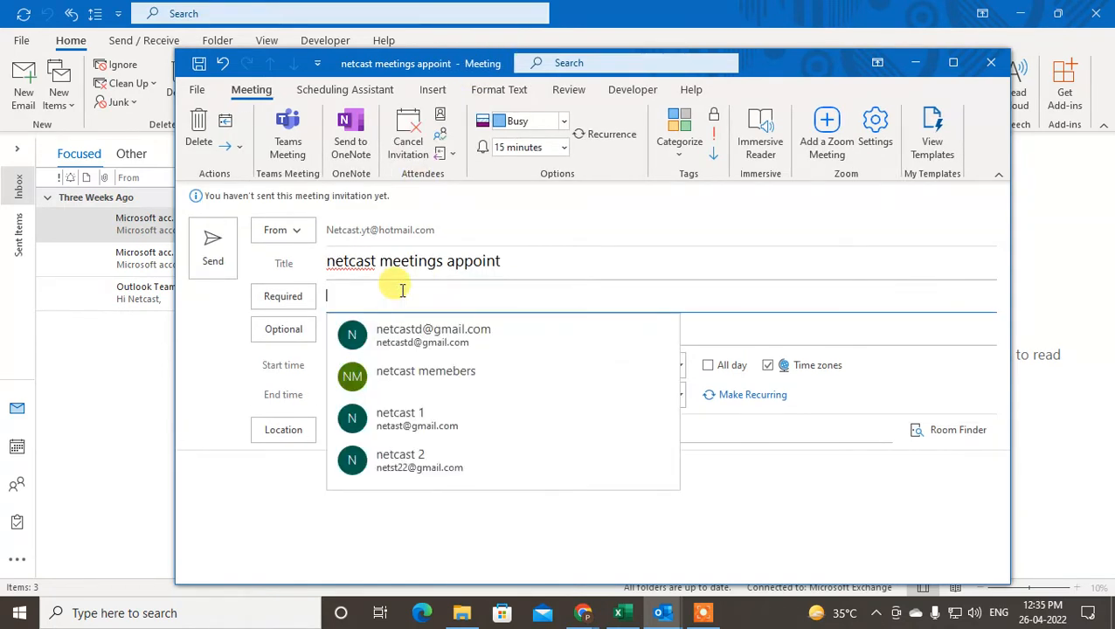
click(432, 335)
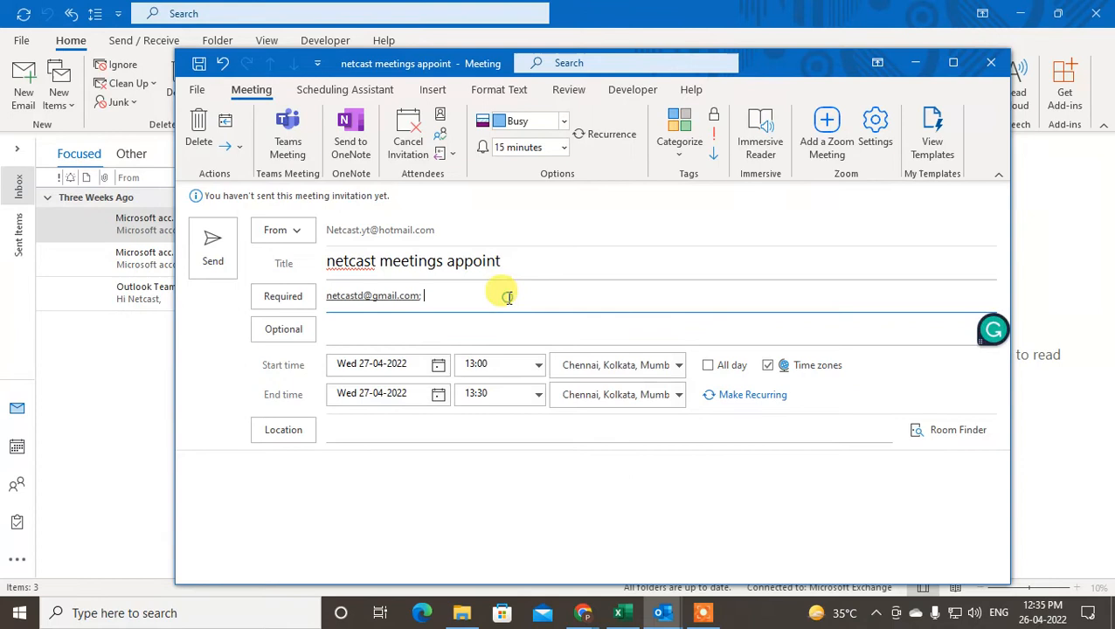
text(netcast memebers; netcast memebers;)
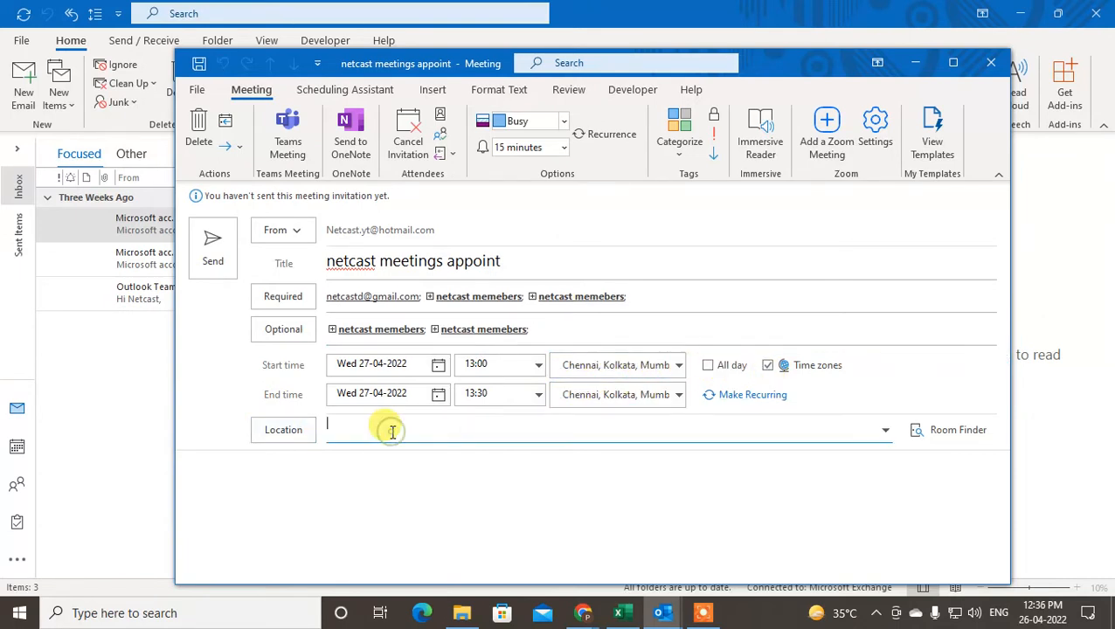
Enter 'conference room on 4 th floor a wing' as the meeting location
text(n)
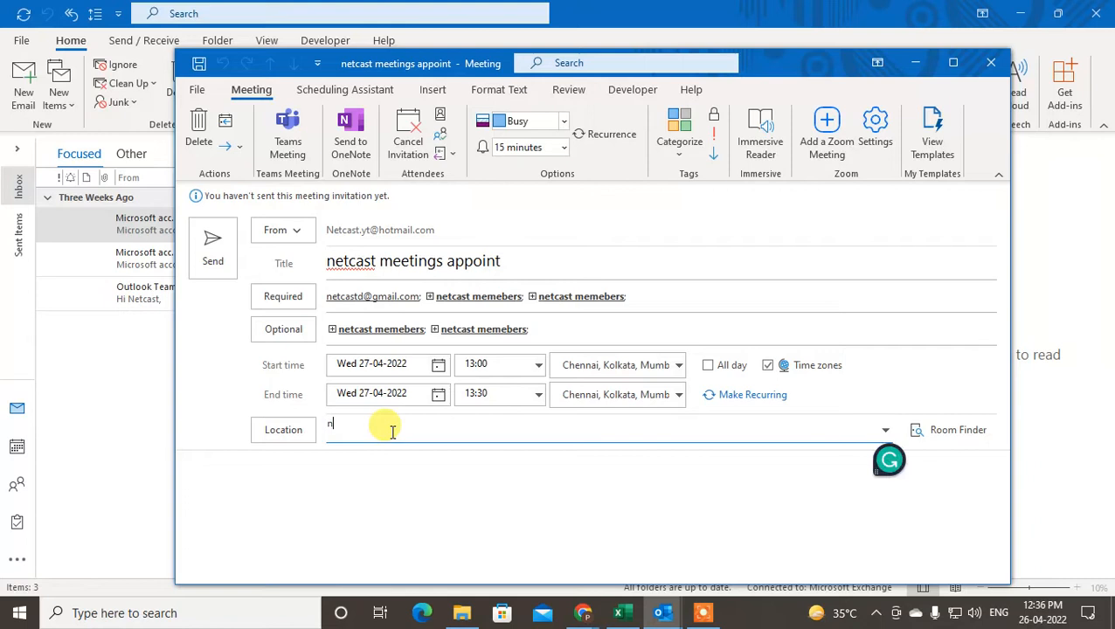
key(Backspace)
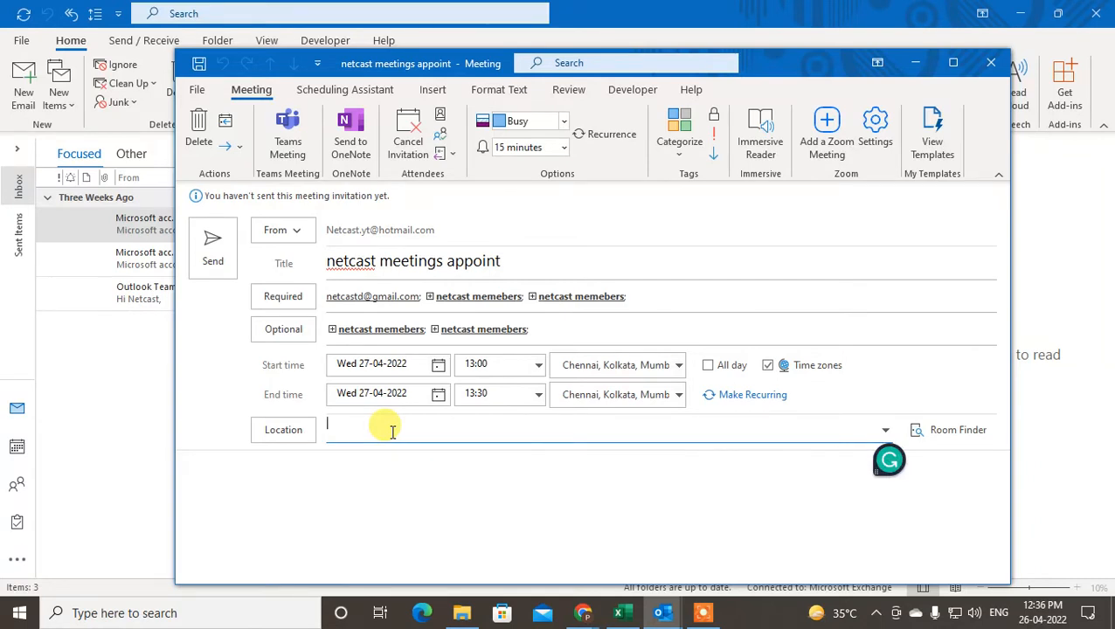
text(meetin)
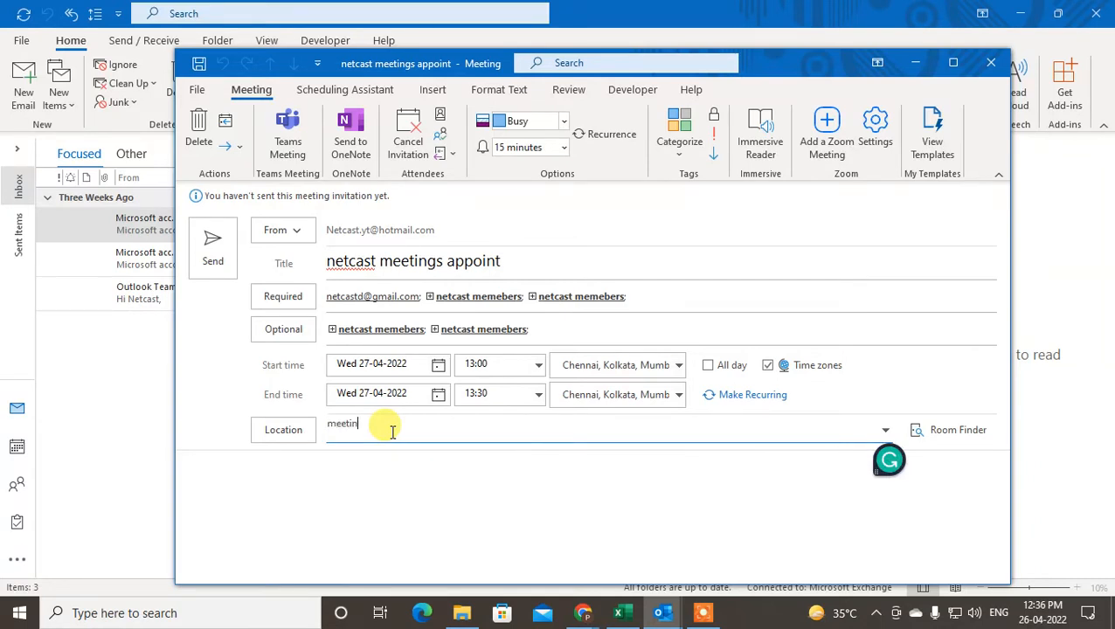
text(conference room)
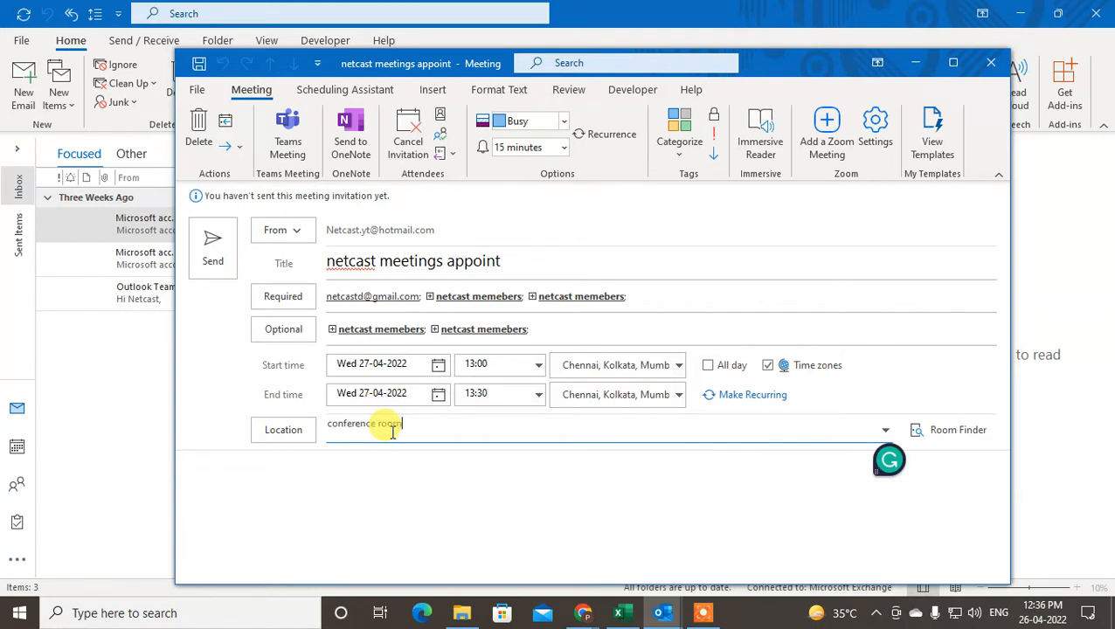
text(o)
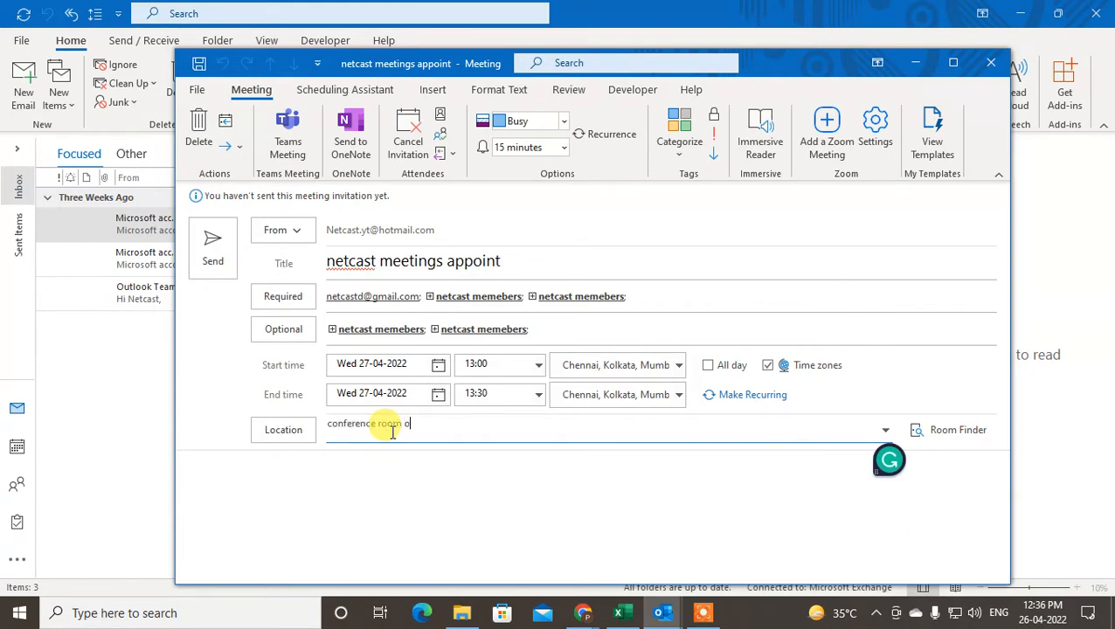
text(n 4 th fl)
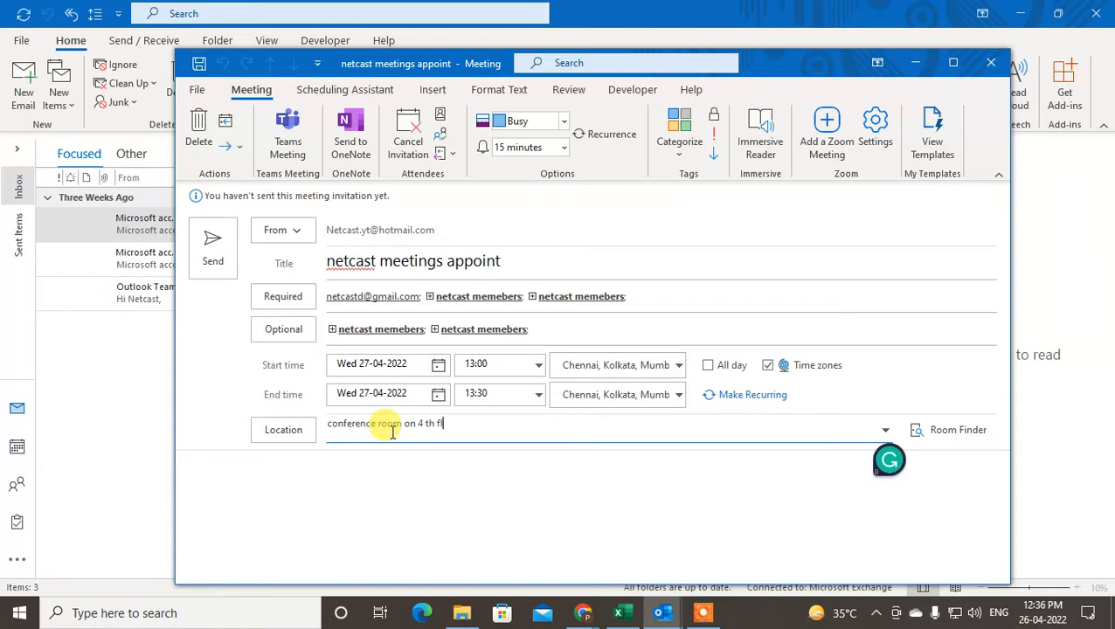
text(oor a wing)
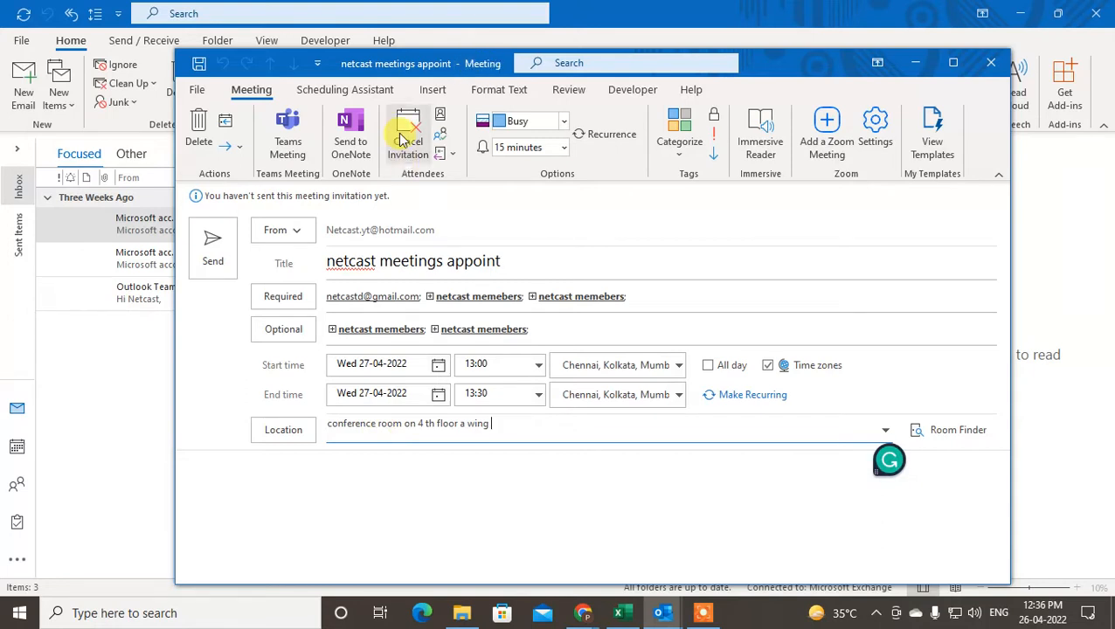
click(405, 131)
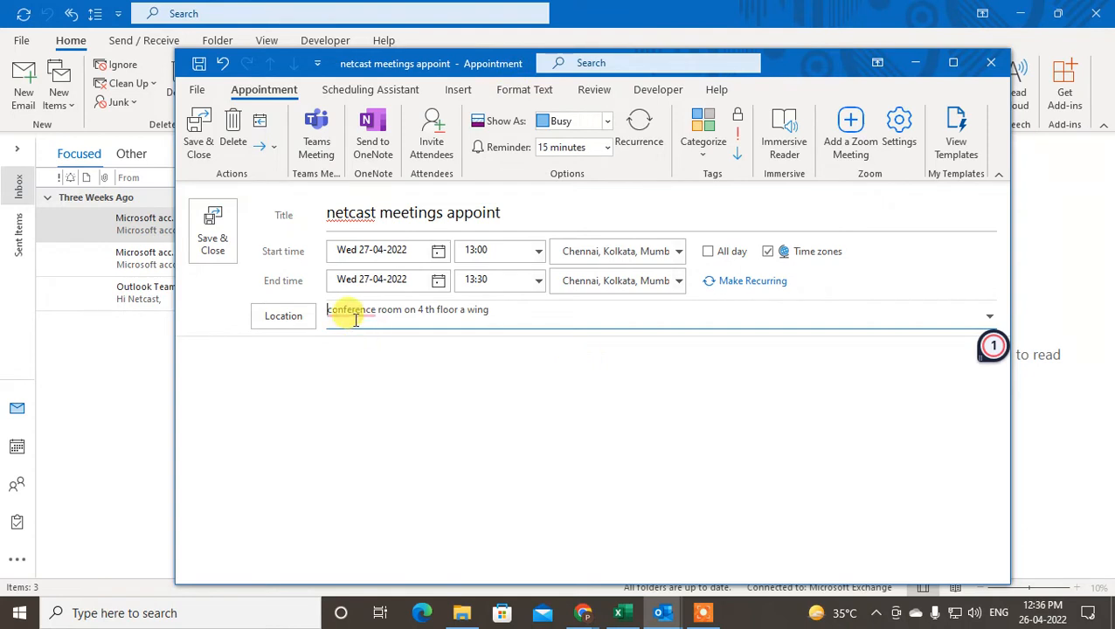
right_click(355, 315)
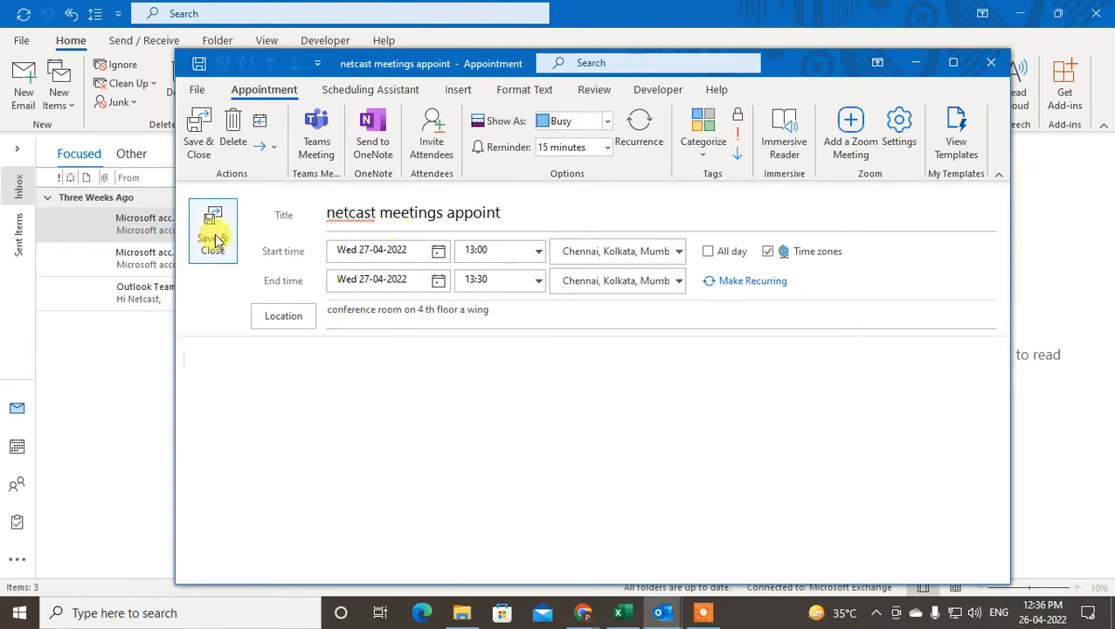
mouse_move(411, 440)
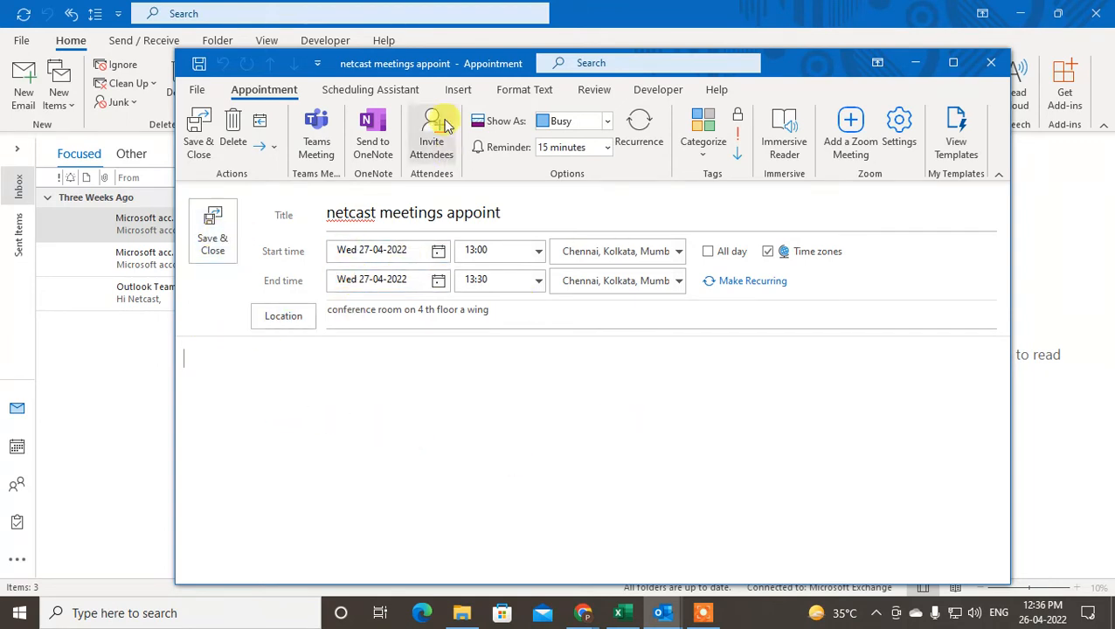
click(431, 131)
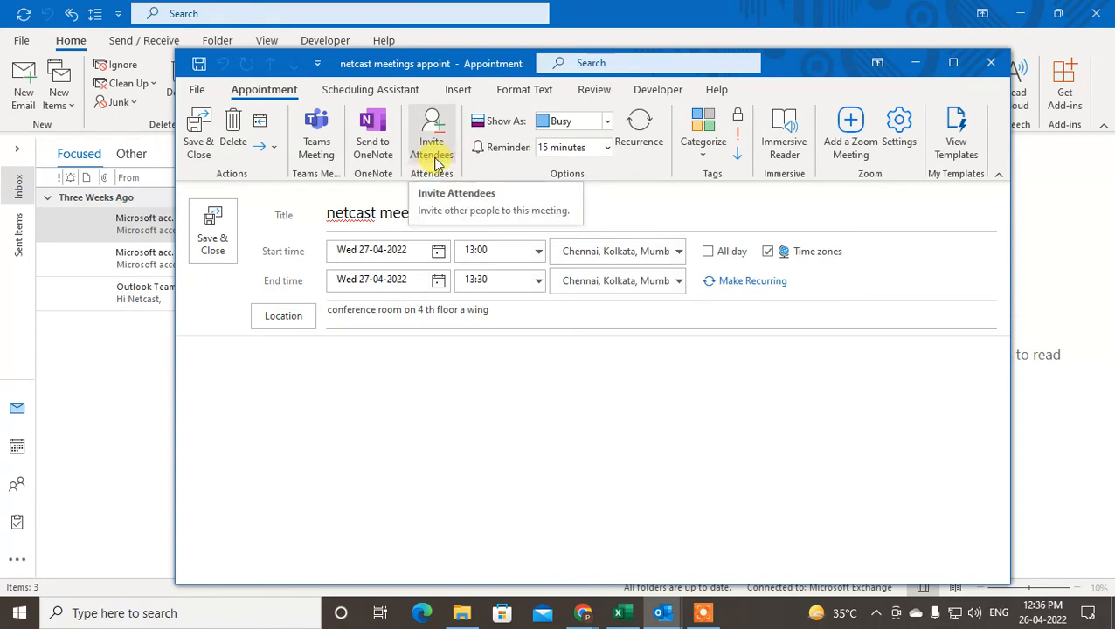
click(431, 131)
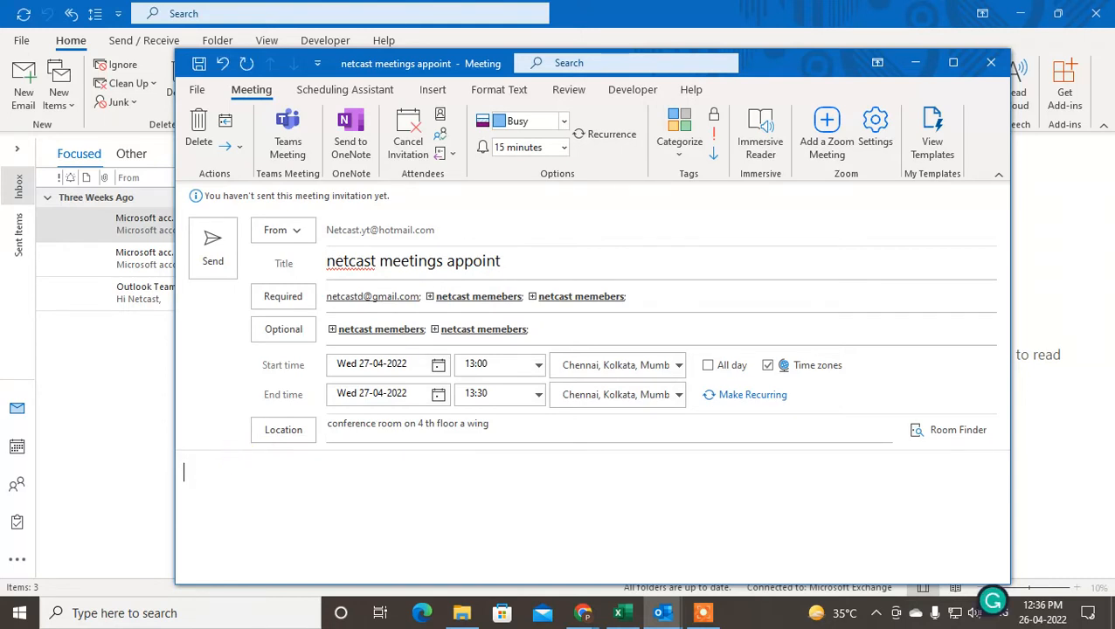
Note discussing projects and new products in the body, then cancel the invitation
text(# discuss ao)
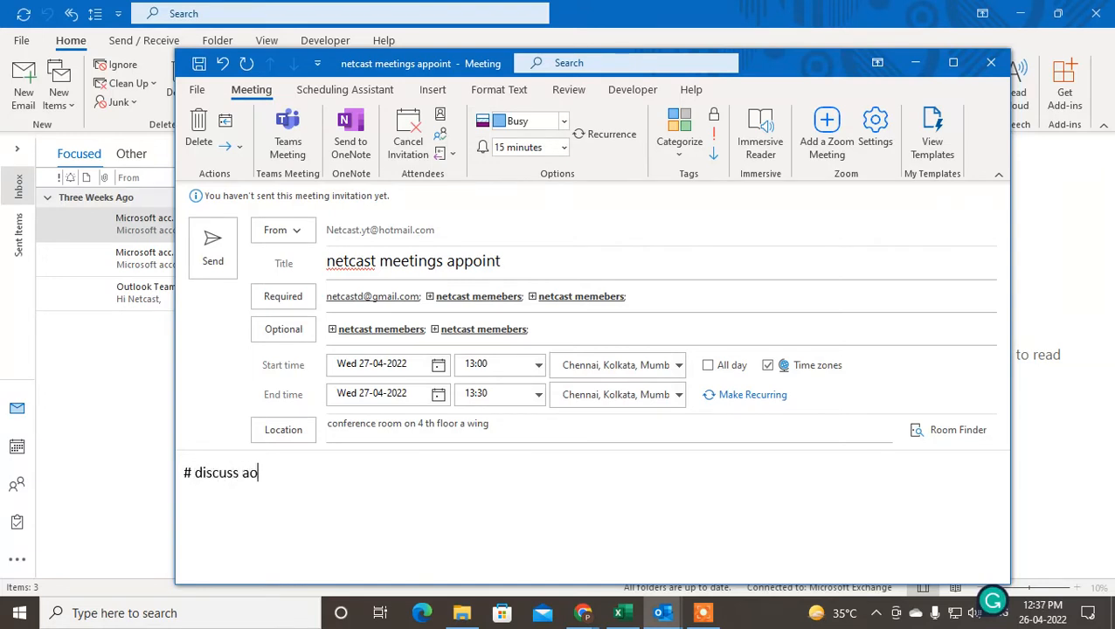
text(bout proje)
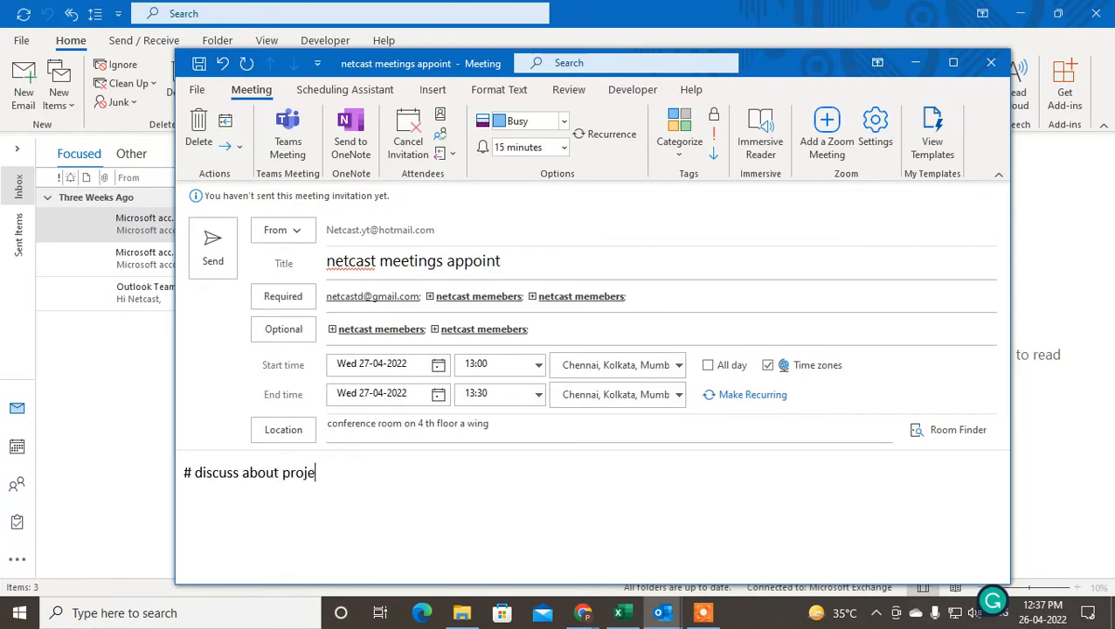
text(cts)
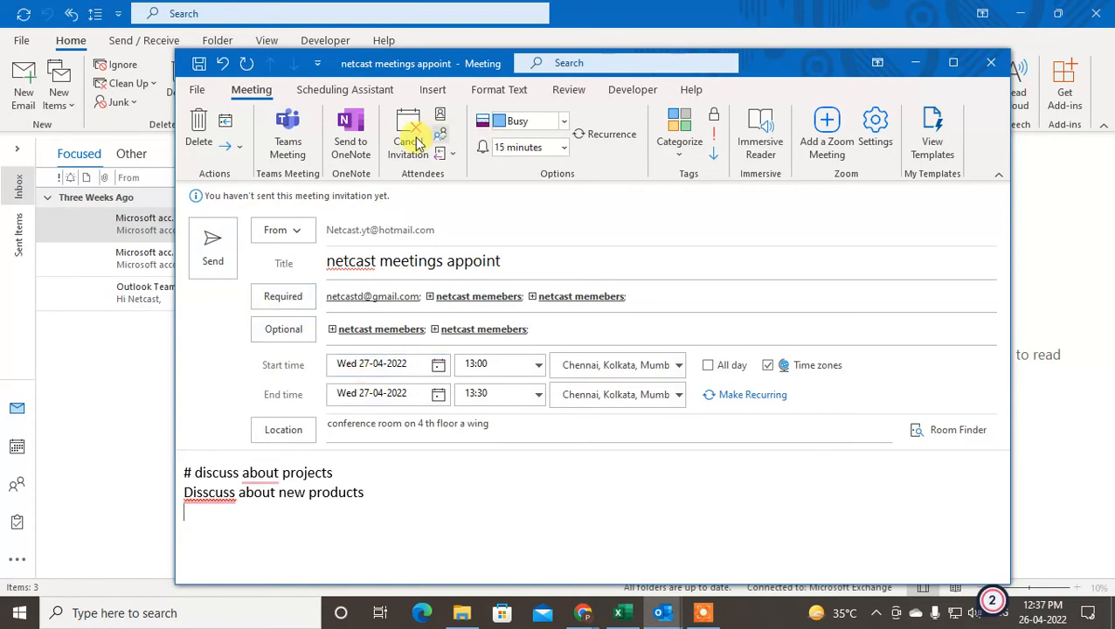
click(407, 131)
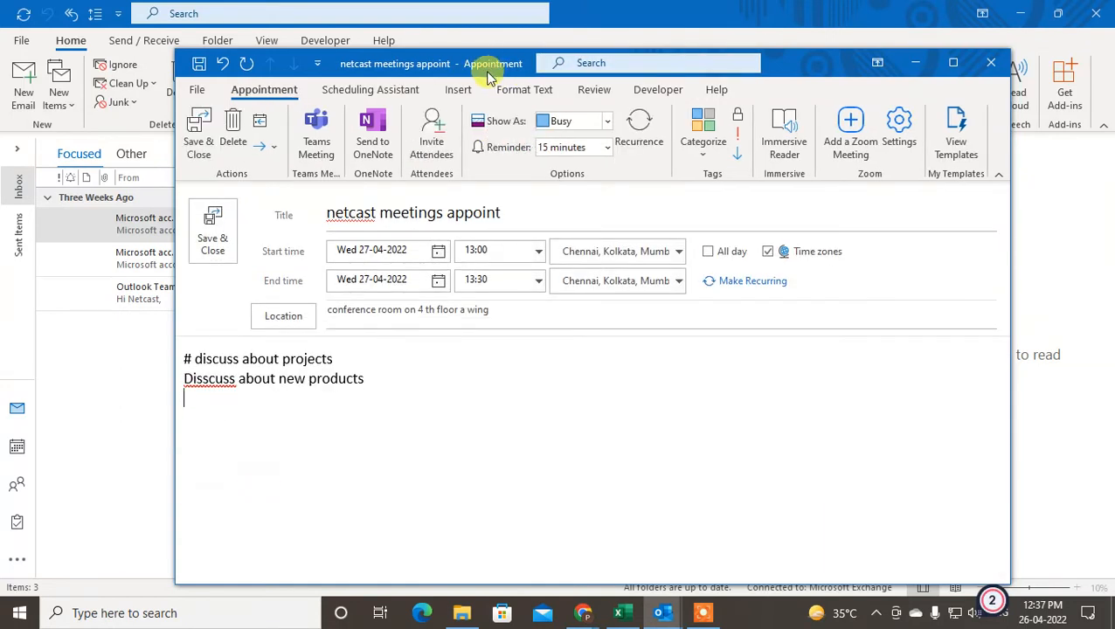
Save and close the appointment, then view it on 27 April in the calendar
click(991, 61)
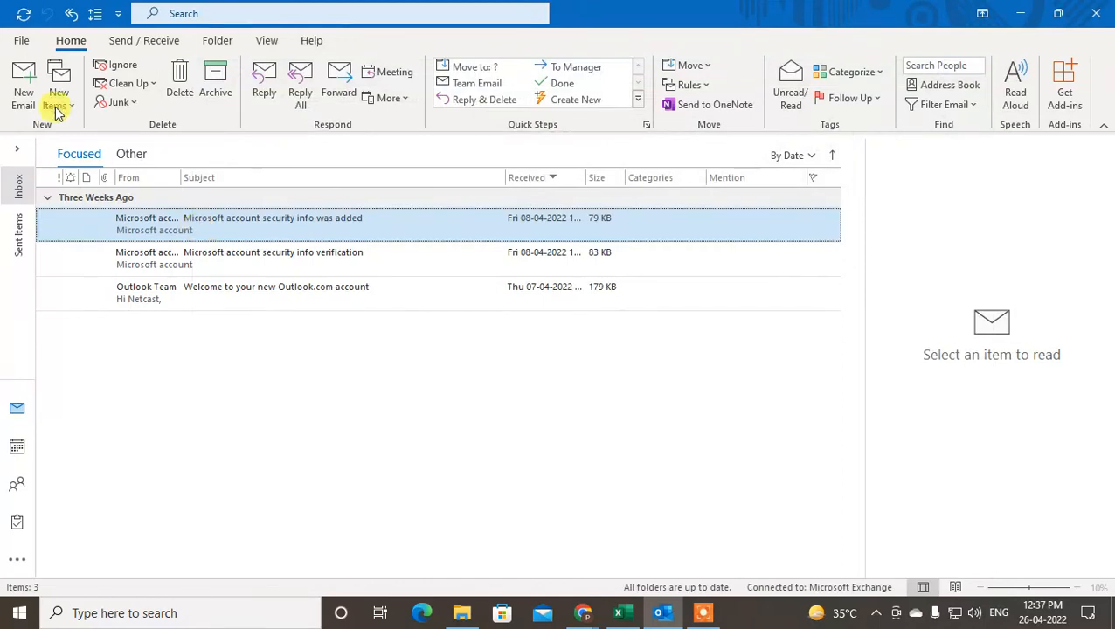
click(13, 448)
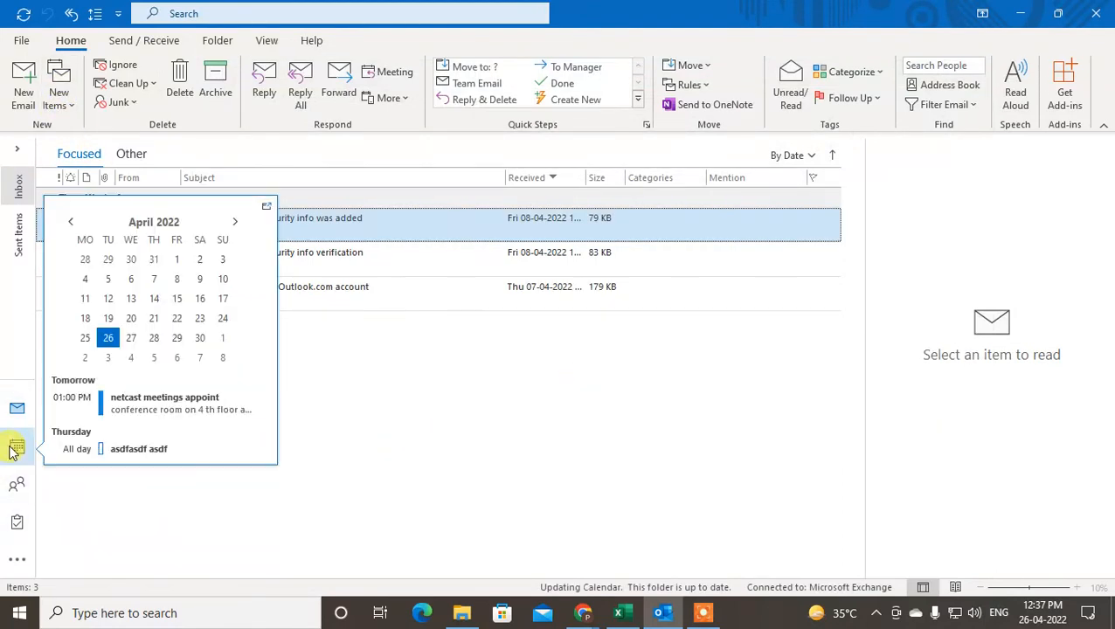
click(17, 442)
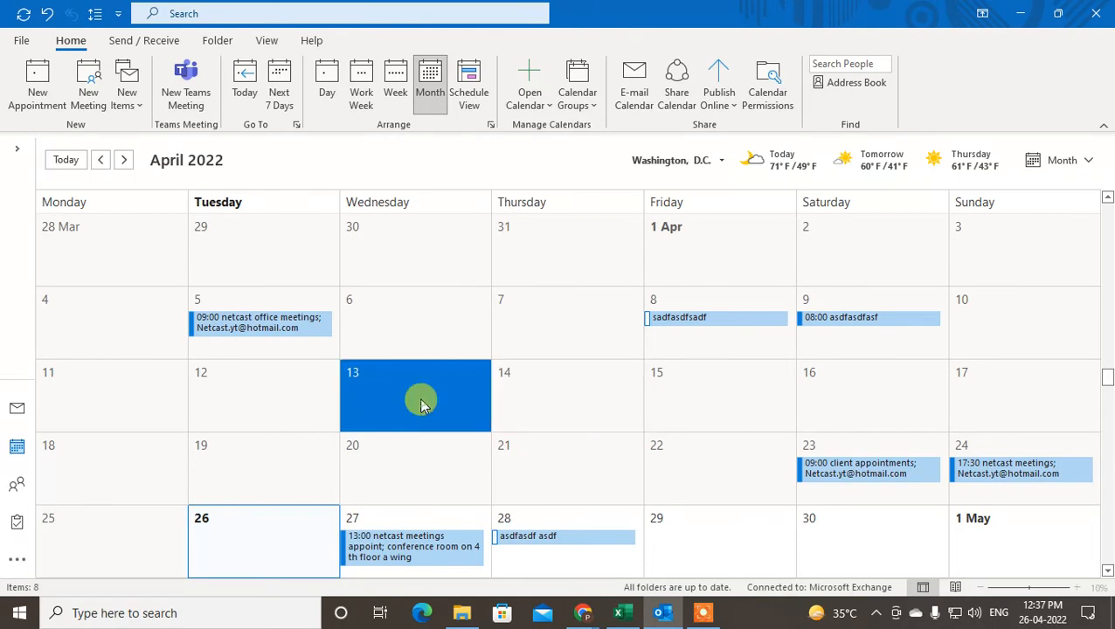
Create an 'appointment with clients' entry on Friday 6 May 2022
click(123, 159)
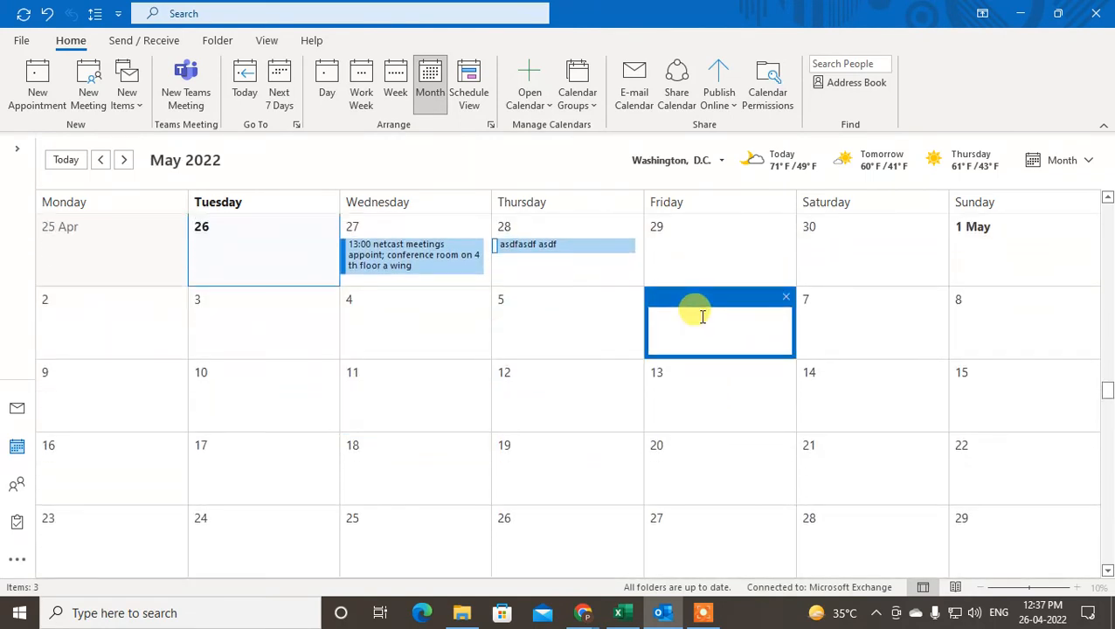
text(appoint m)
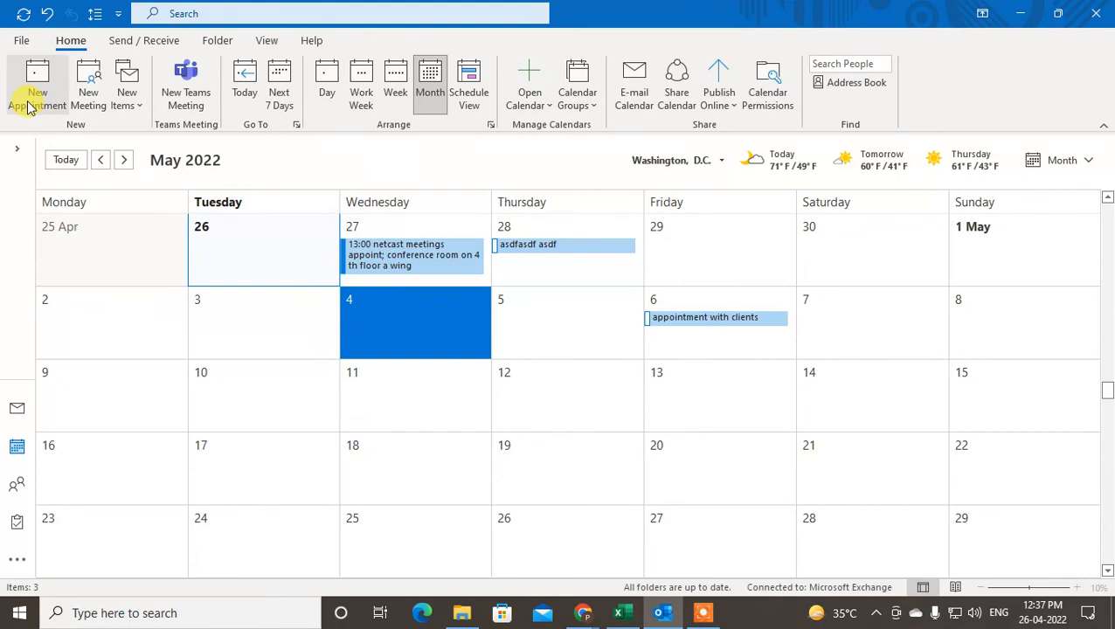
mouse_move(275, 361)
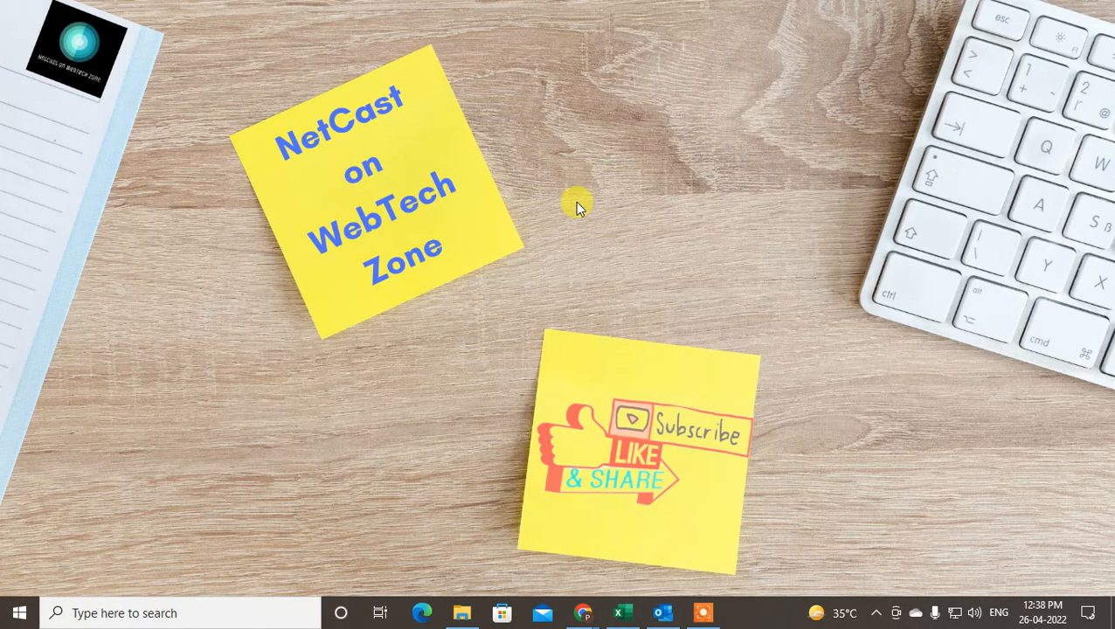
mouse_move(424, 105)
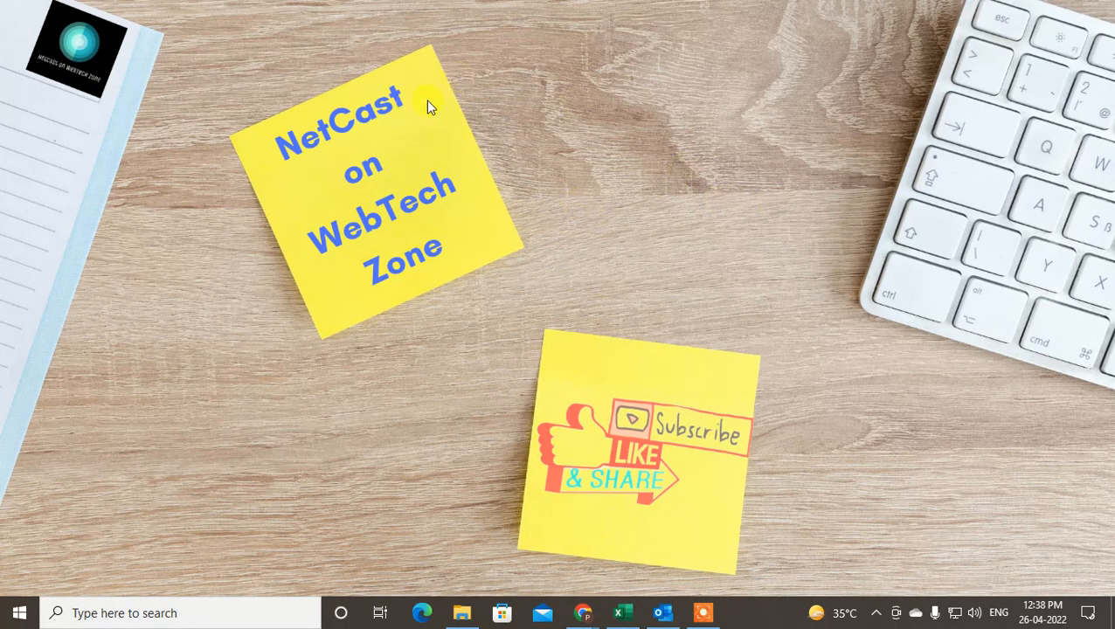